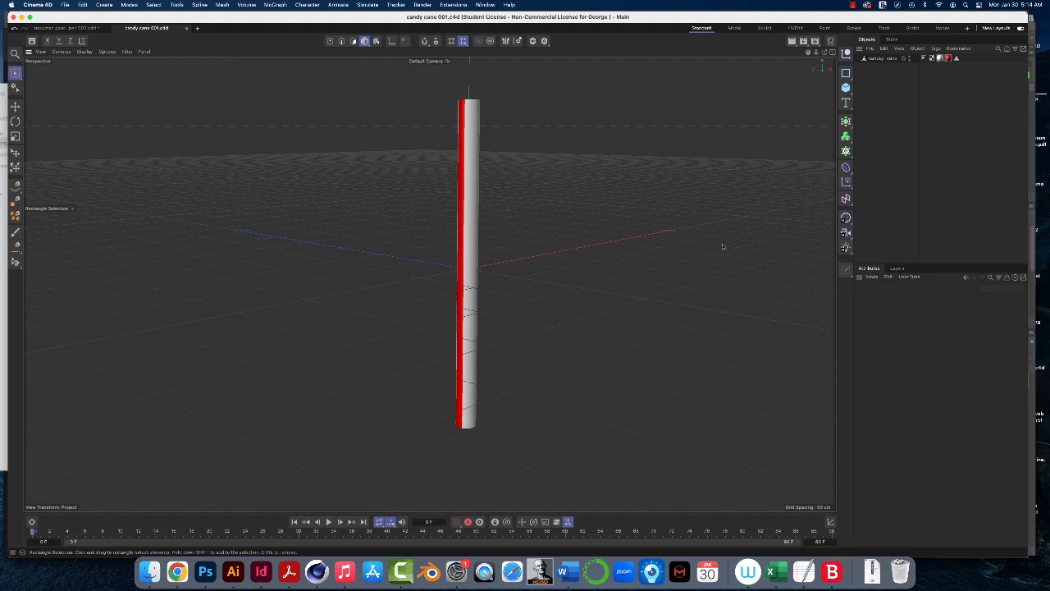
mouse_move(879, 71)
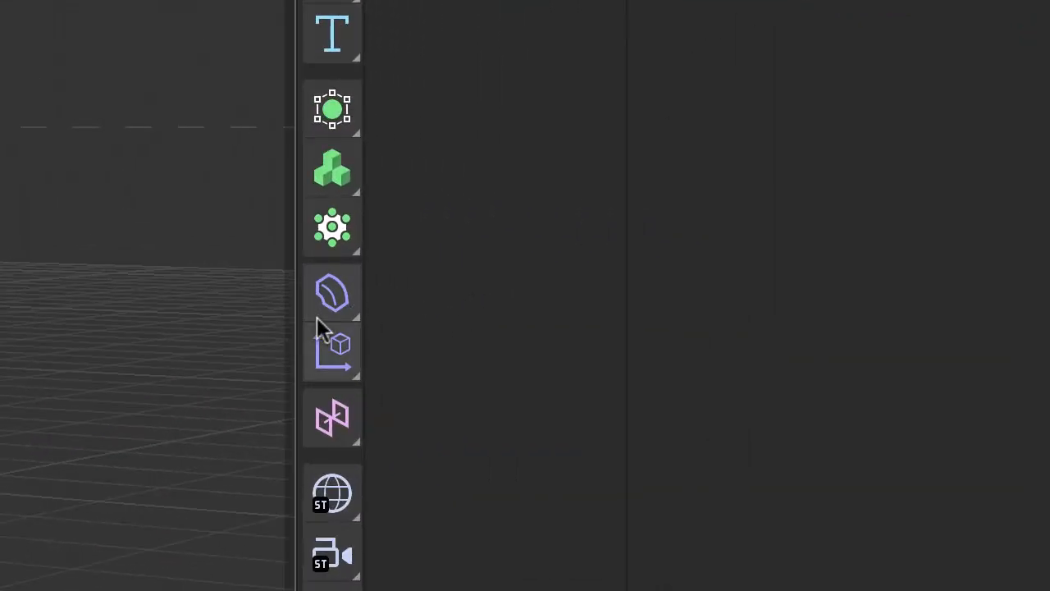
mouse_move(349, 324)
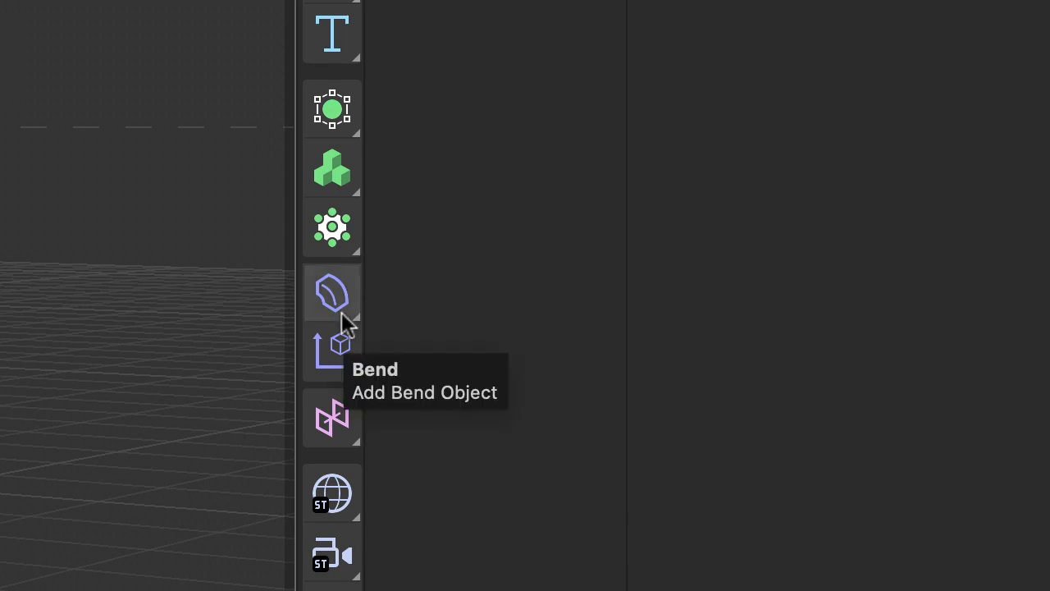
mouse_move(333, 293)
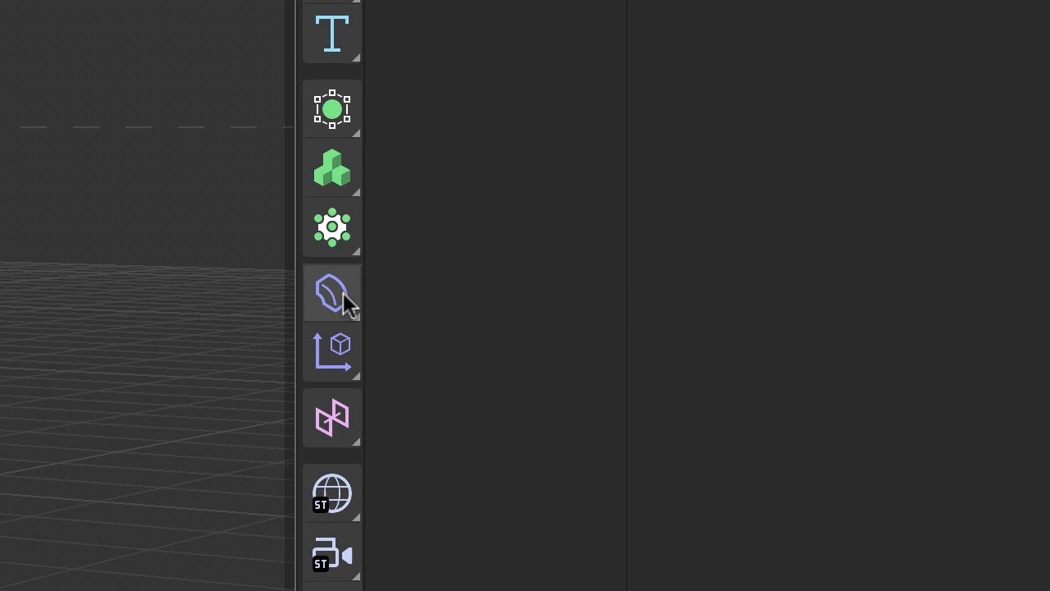
mouse_move(349, 304)
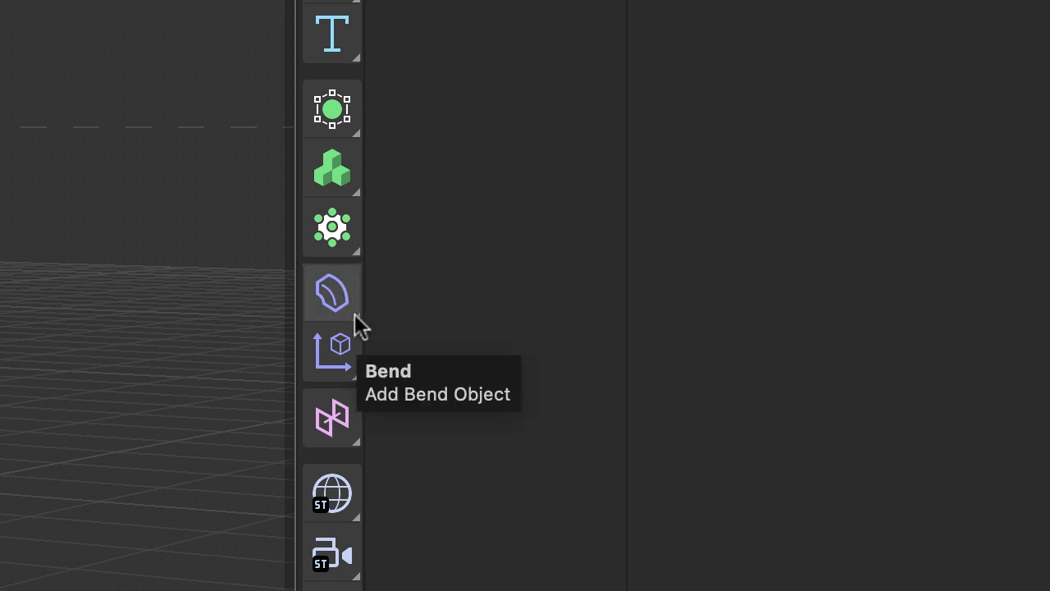
Add a Twist deformer from the Bend deformer palette.
click(332, 292)
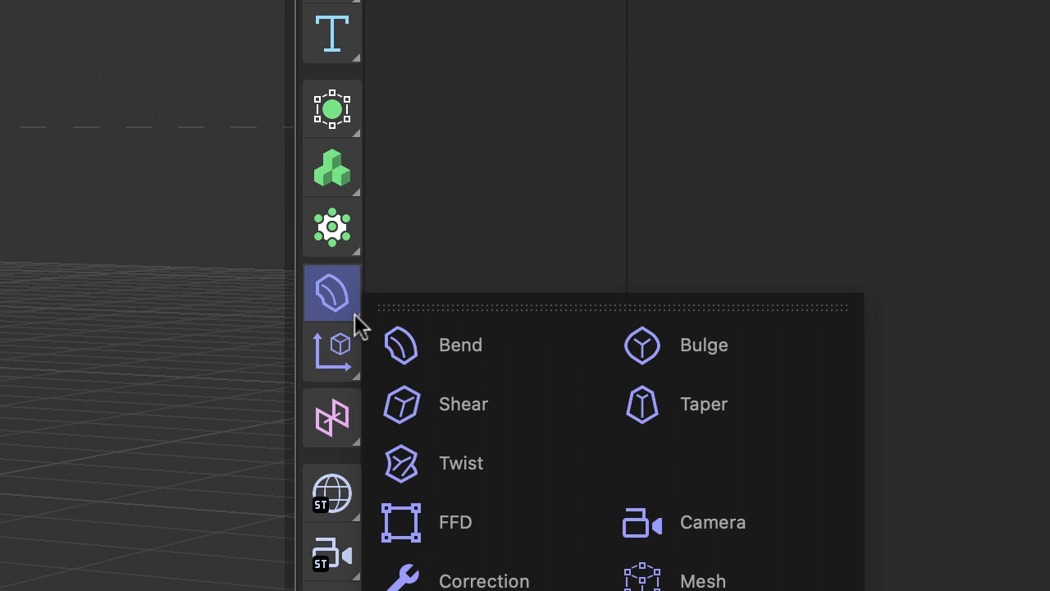
mouse_move(467, 463)
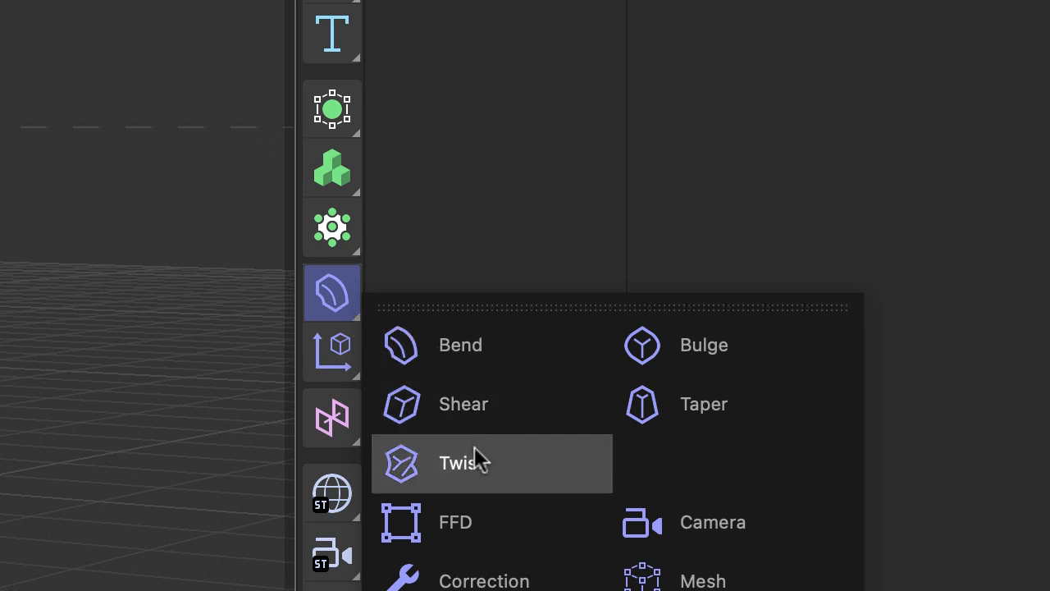
mouse_move(550, 476)
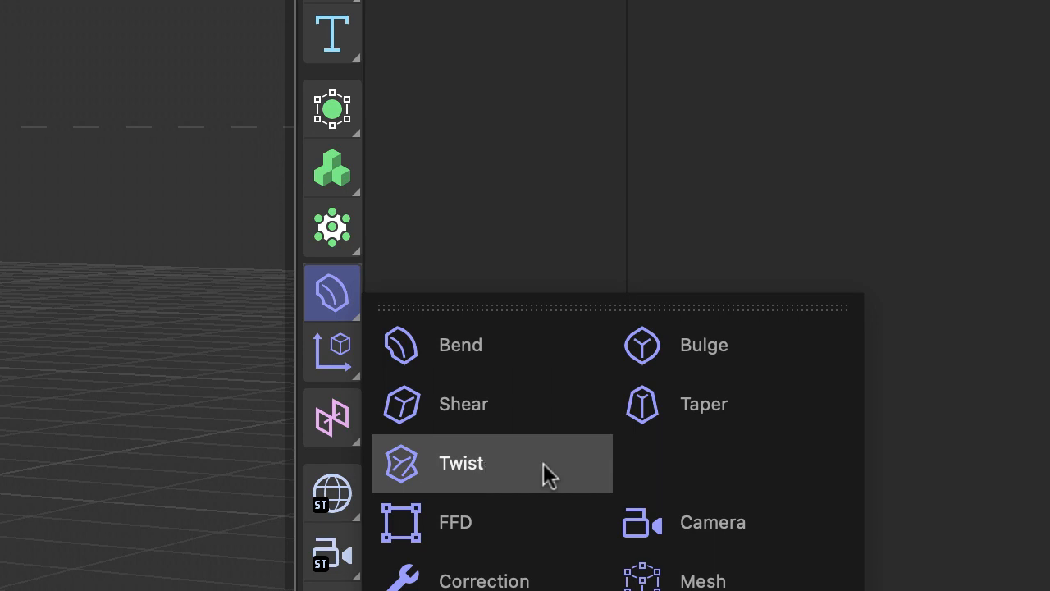
click(461, 463)
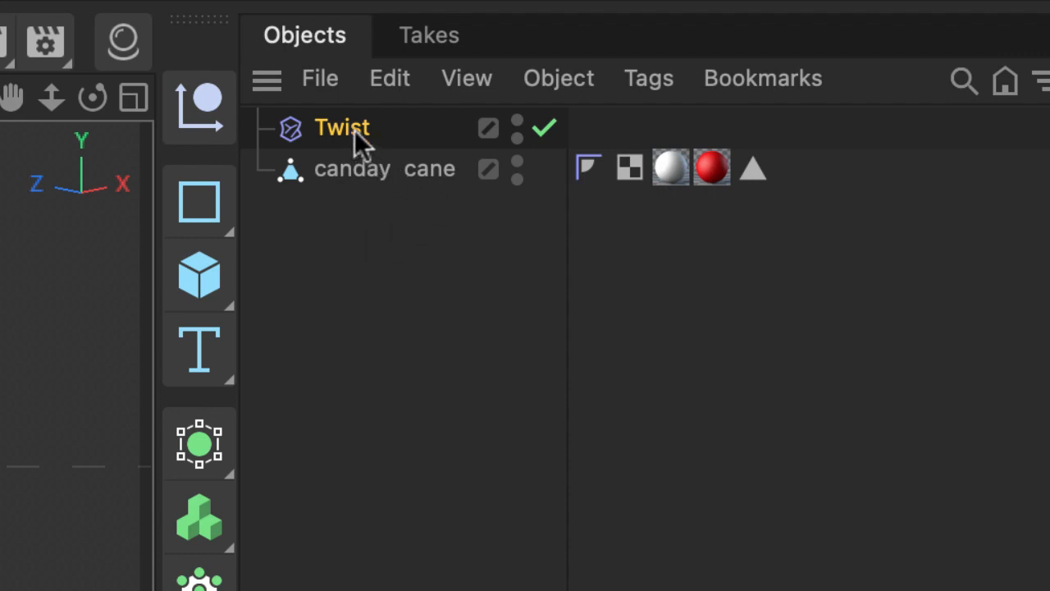
mouse_move(353, 184)
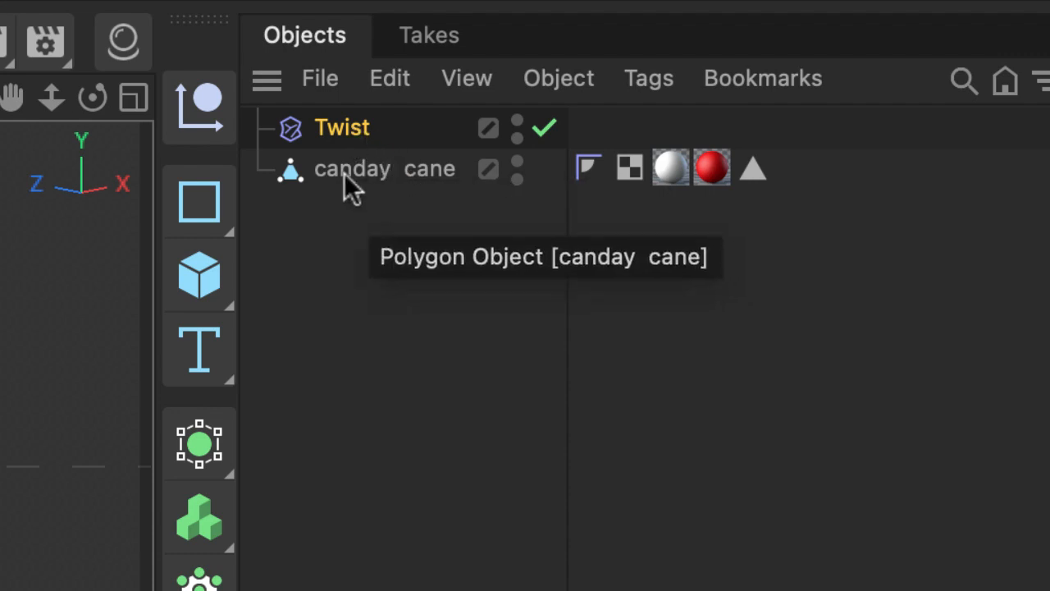
mouse_move(373, 193)
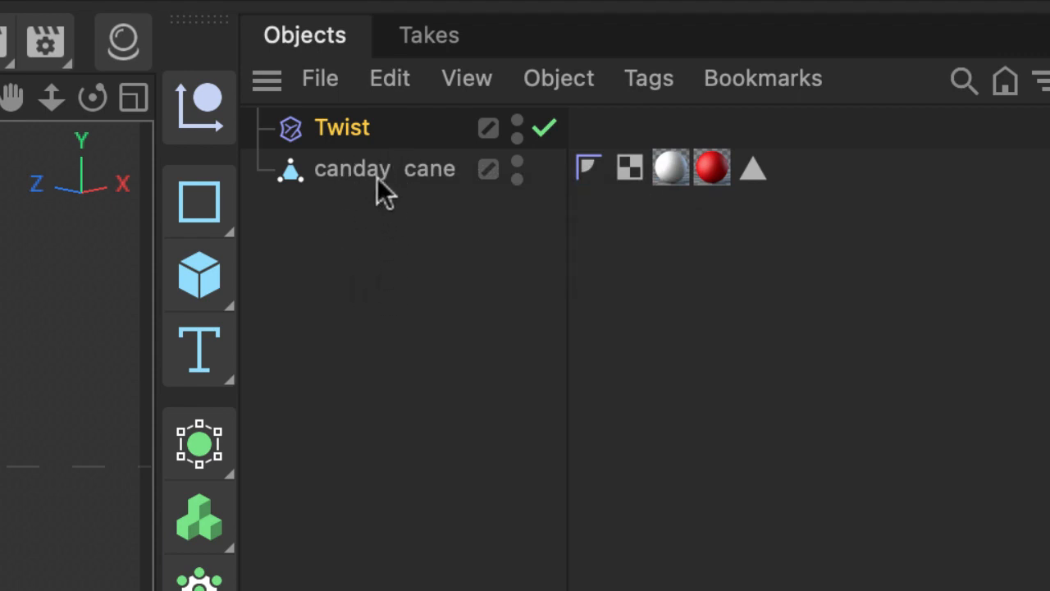
mouse_move(343, 136)
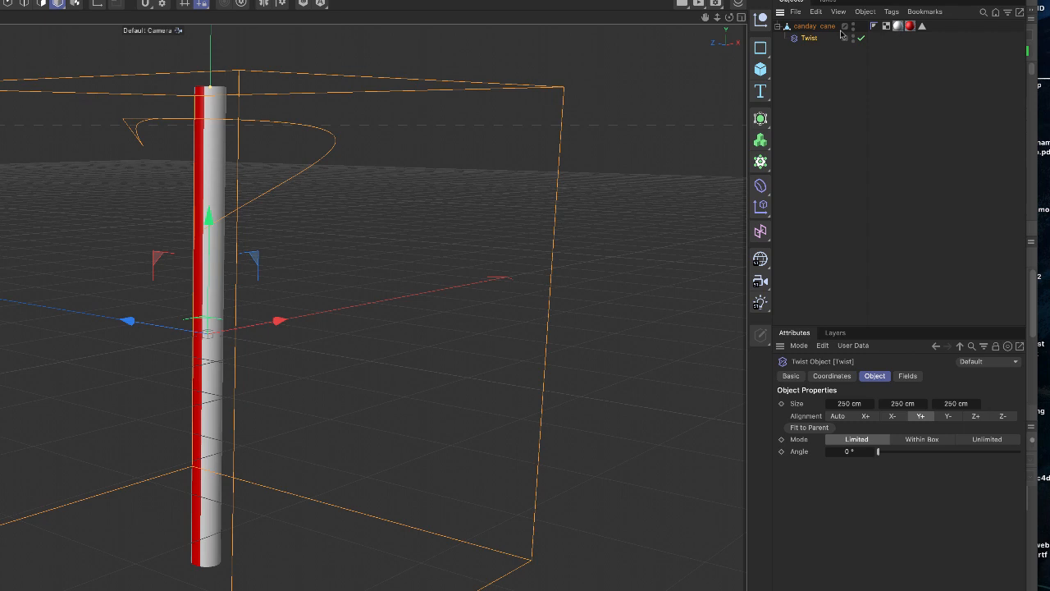
mouse_move(909, 348)
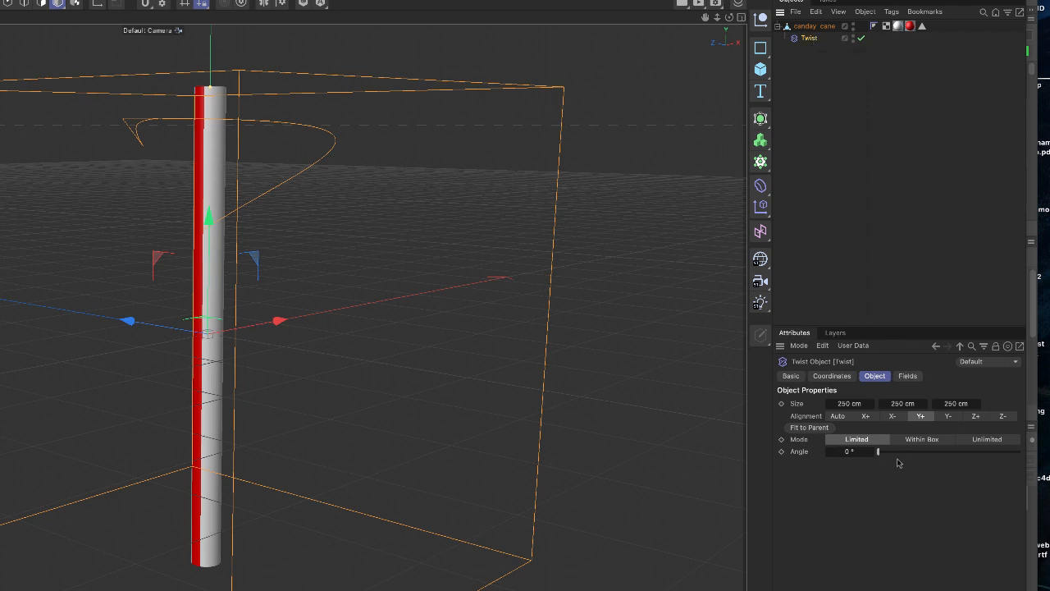
mouse_move(851, 466)
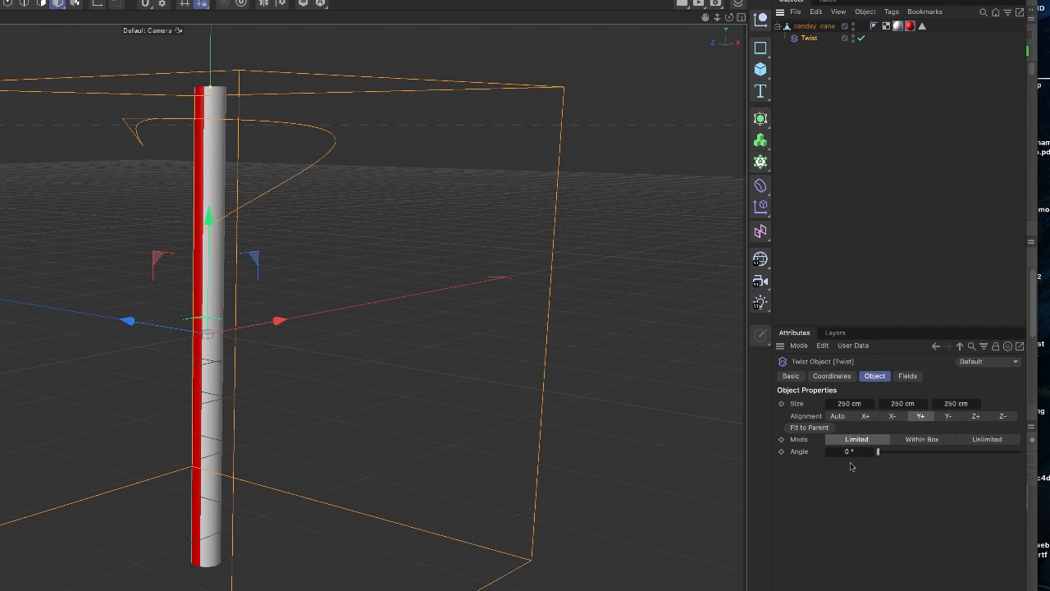
mouse_move(856, 472)
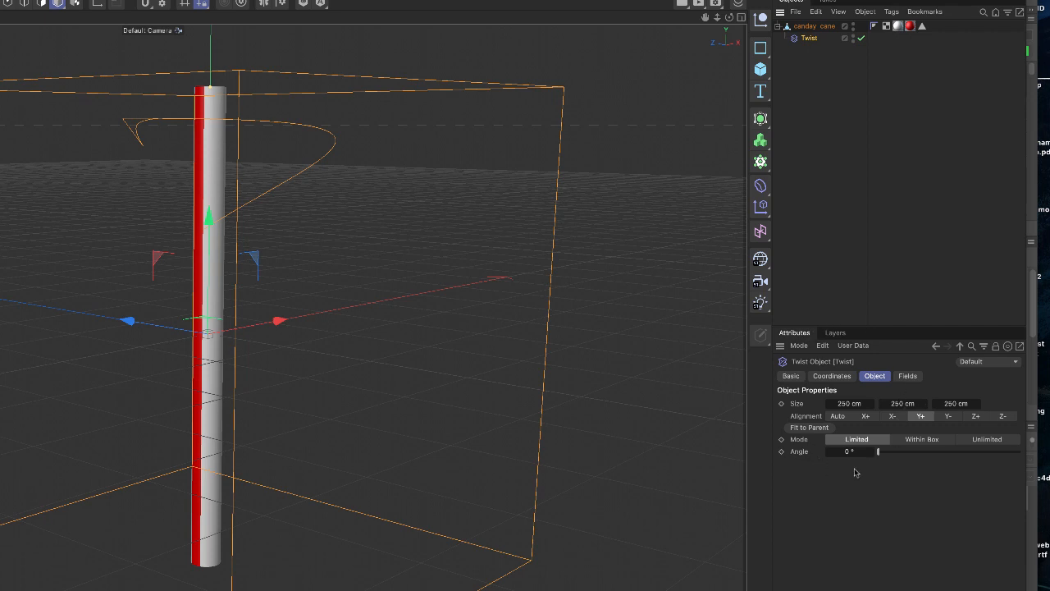
mouse_move(884, 458)
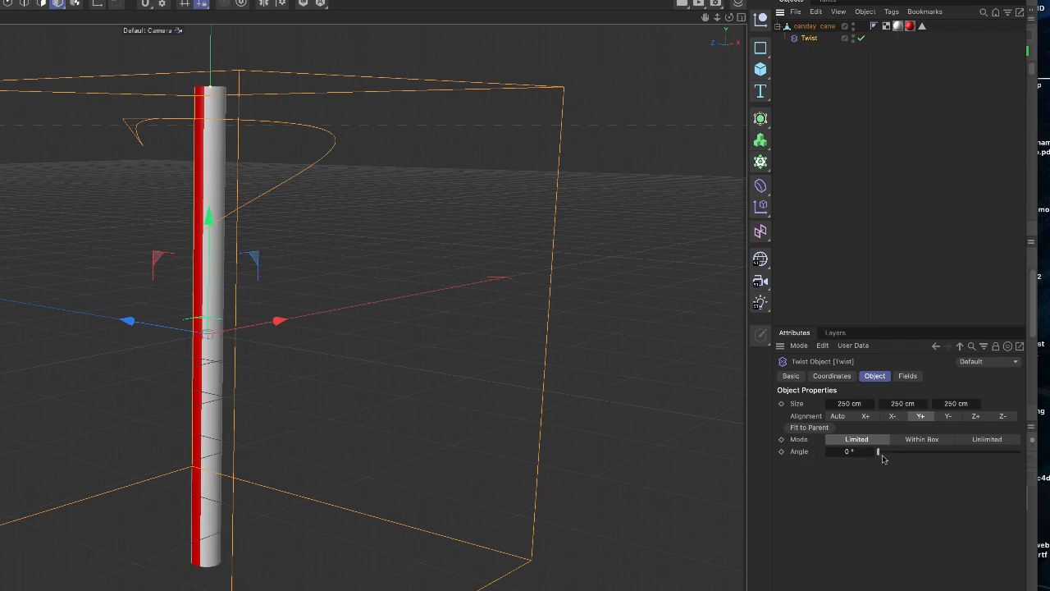
Drag the Twist deformer's Angle up to 360° to spiral the red stripe.
drag(878, 451, 882, 452)
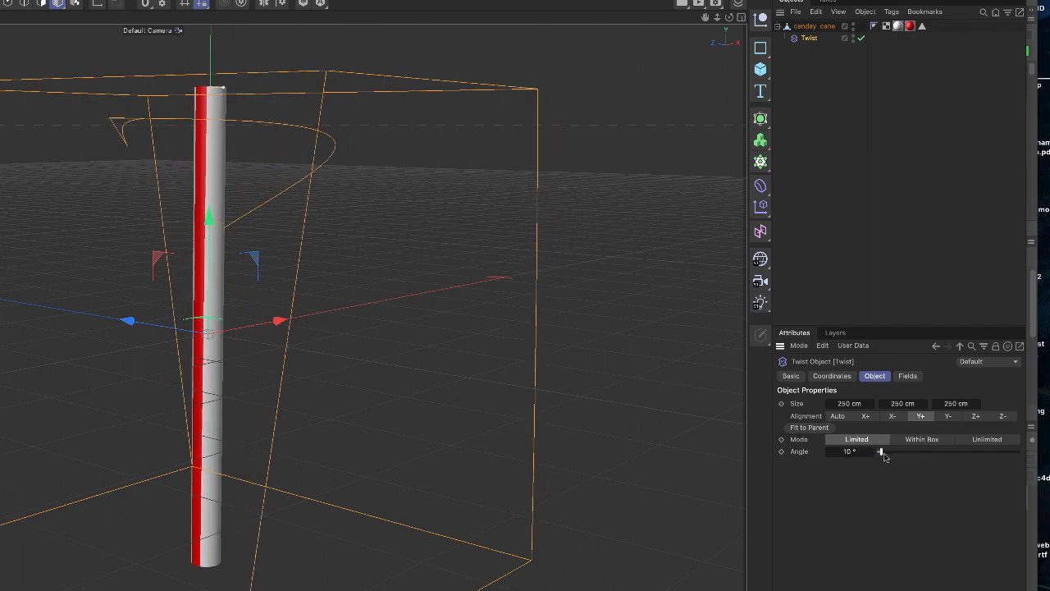
drag(882, 451, 982, 440)
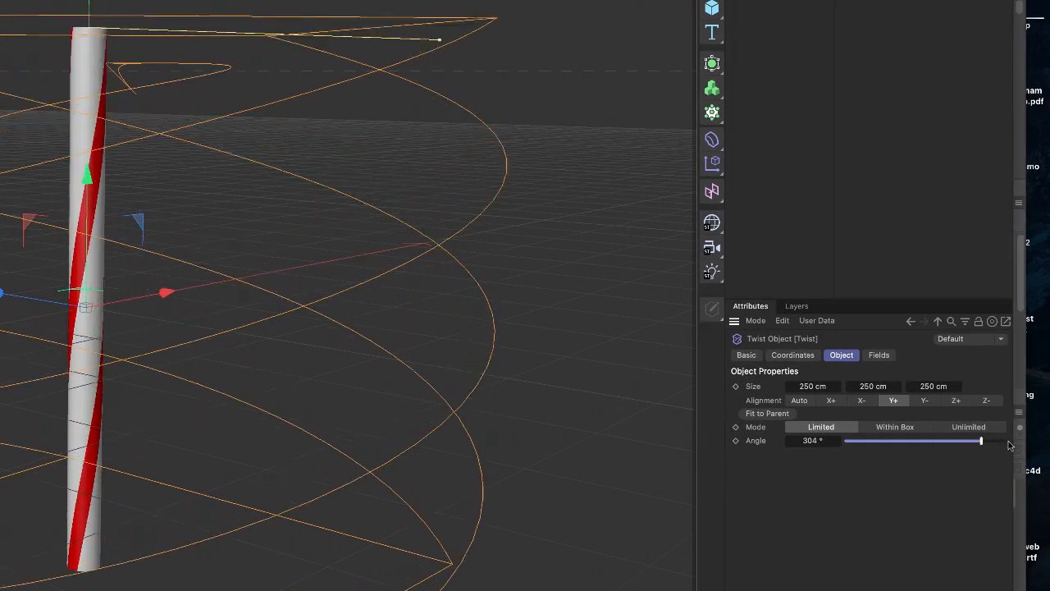
drag(982, 441, 1005, 441)
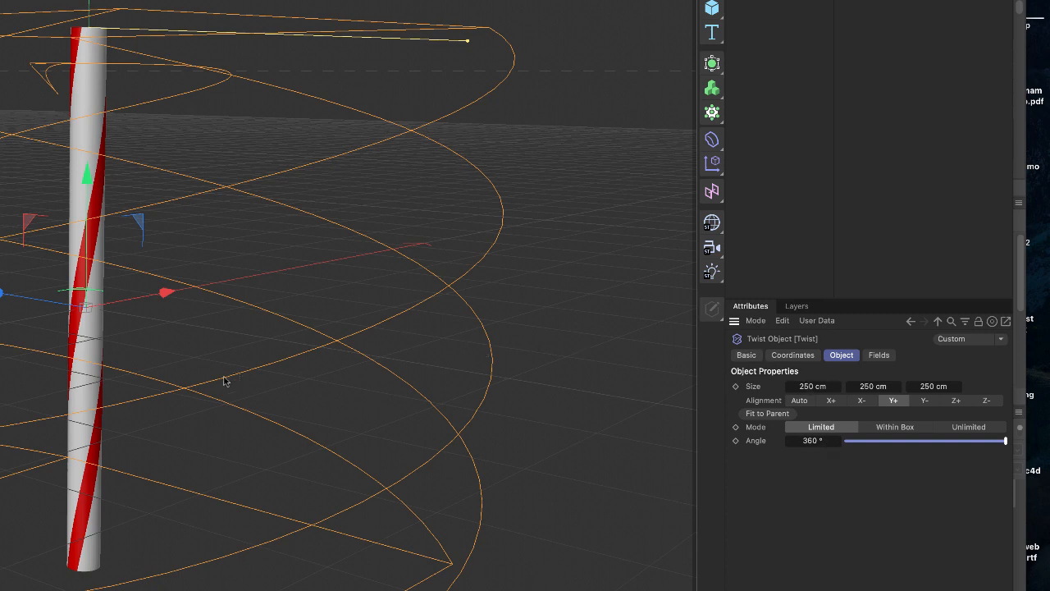
mouse_move(102, 205)
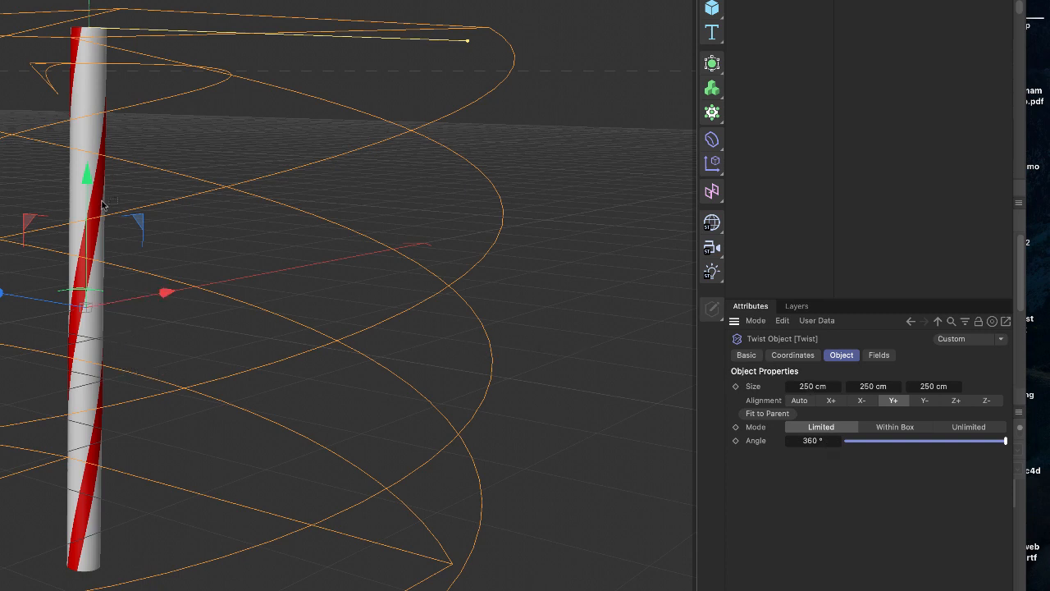
mouse_move(423, 366)
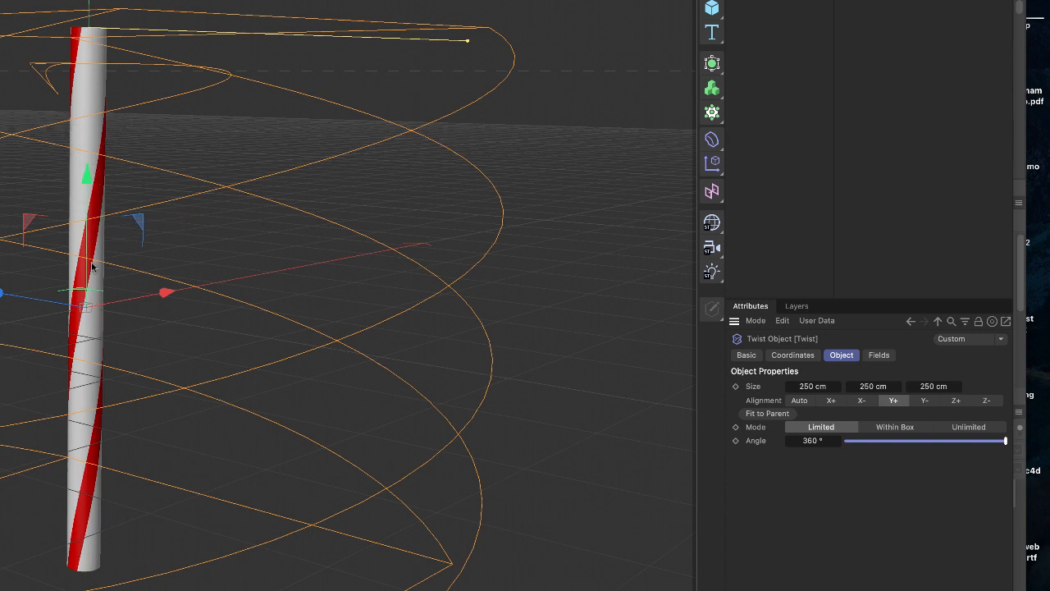
mouse_move(105, 316)
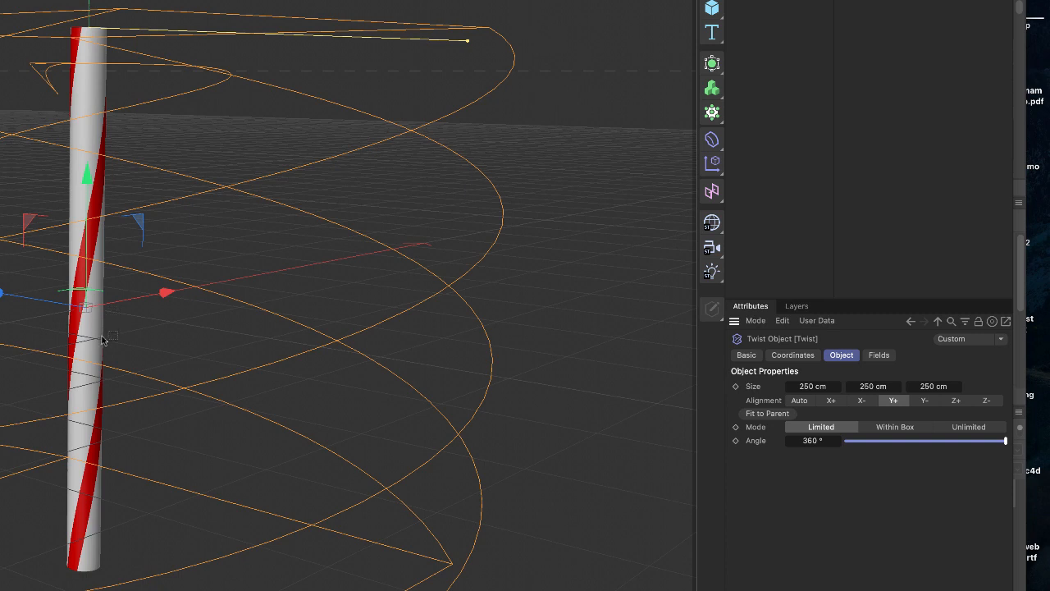
mouse_move(116, 379)
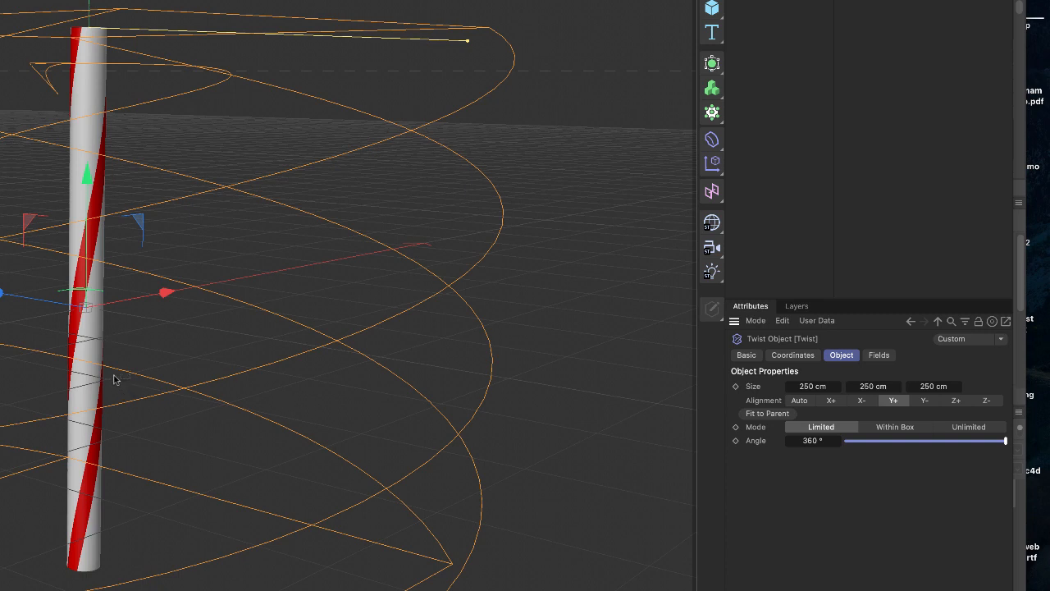
mouse_move(785, 470)
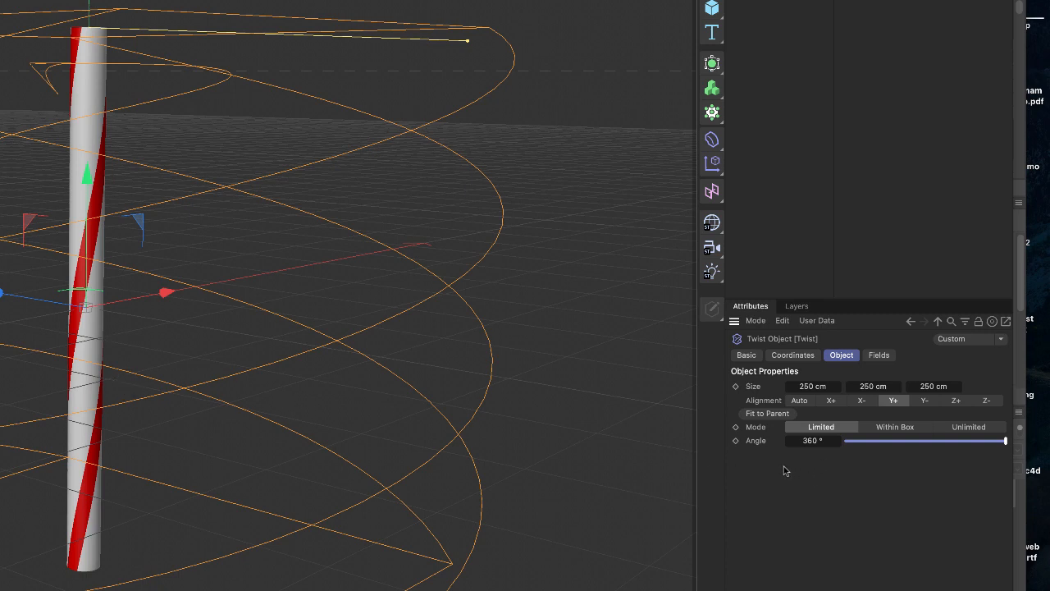
mouse_move(132, 229)
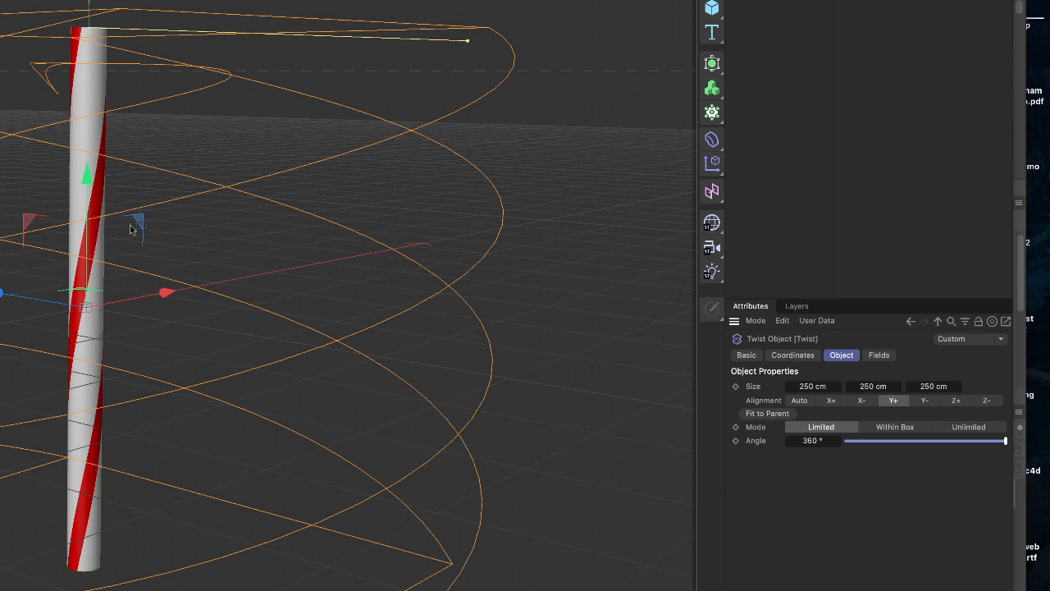
mouse_move(144, 318)
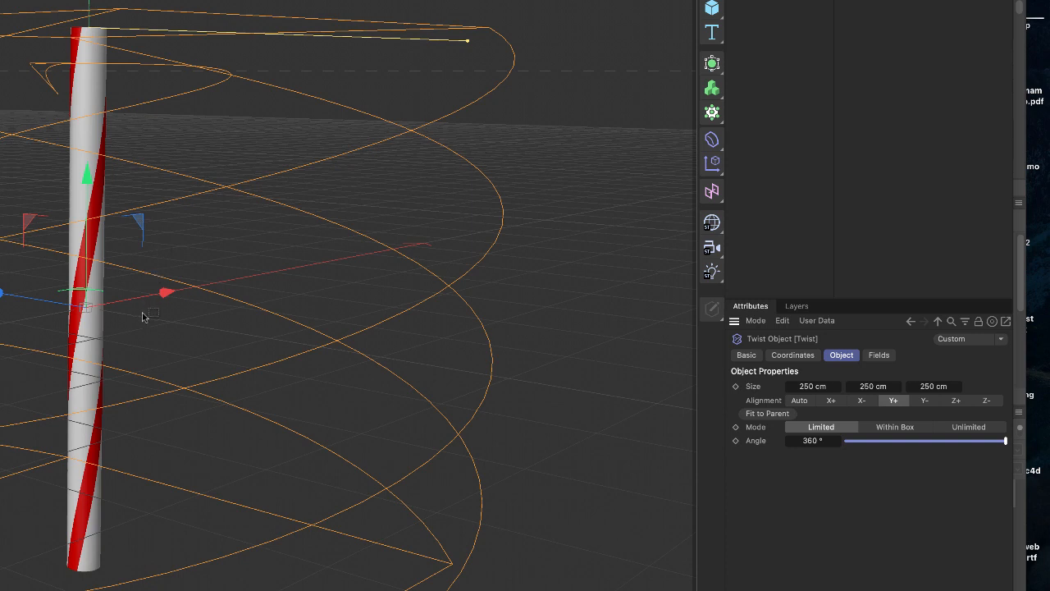
mouse_move(468, 385)
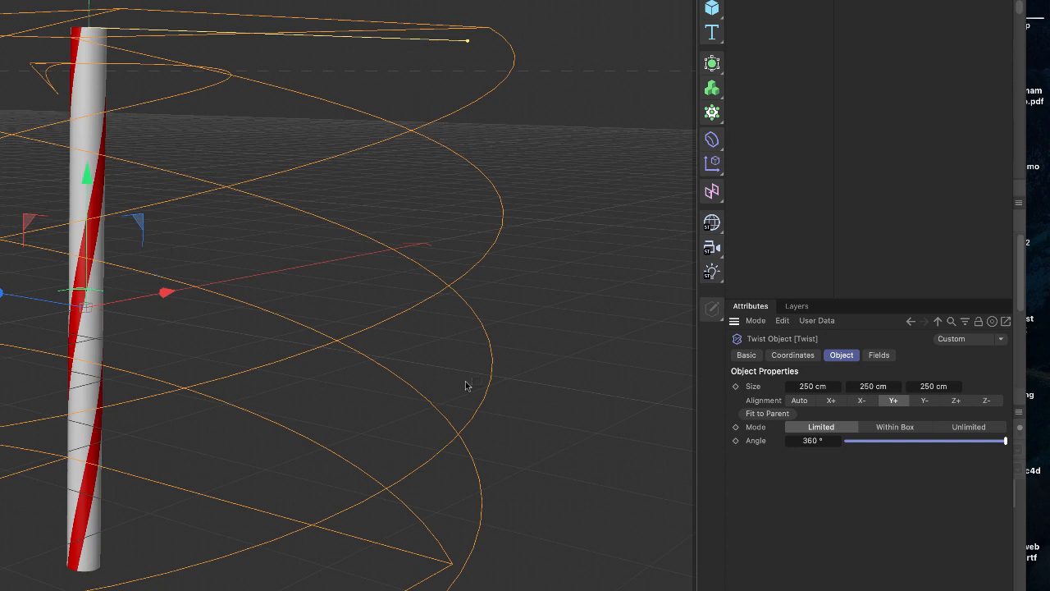
mouse_move(827, 425)
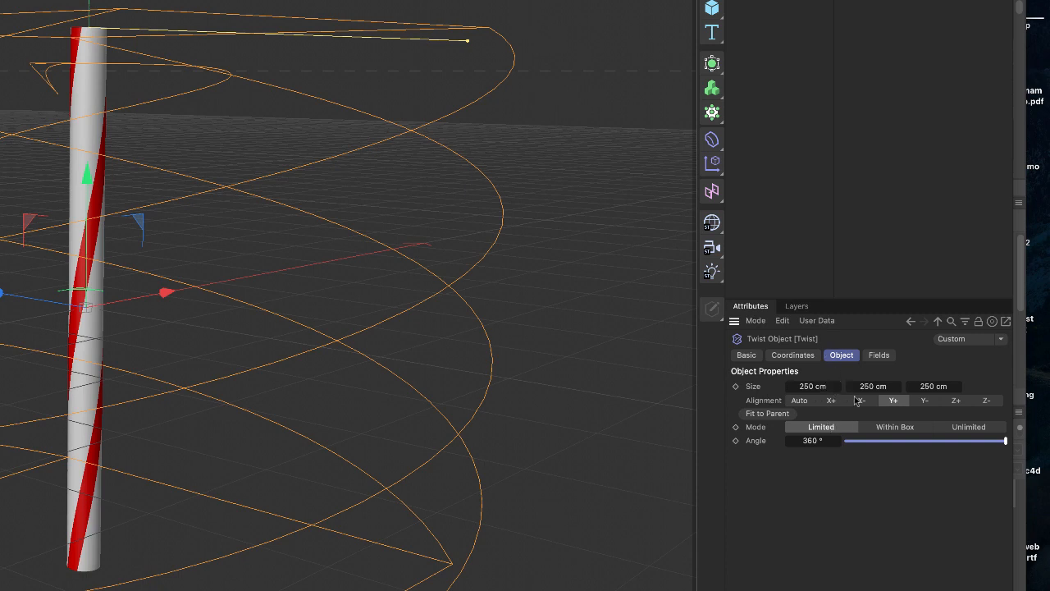
mouse_move(818, 403)
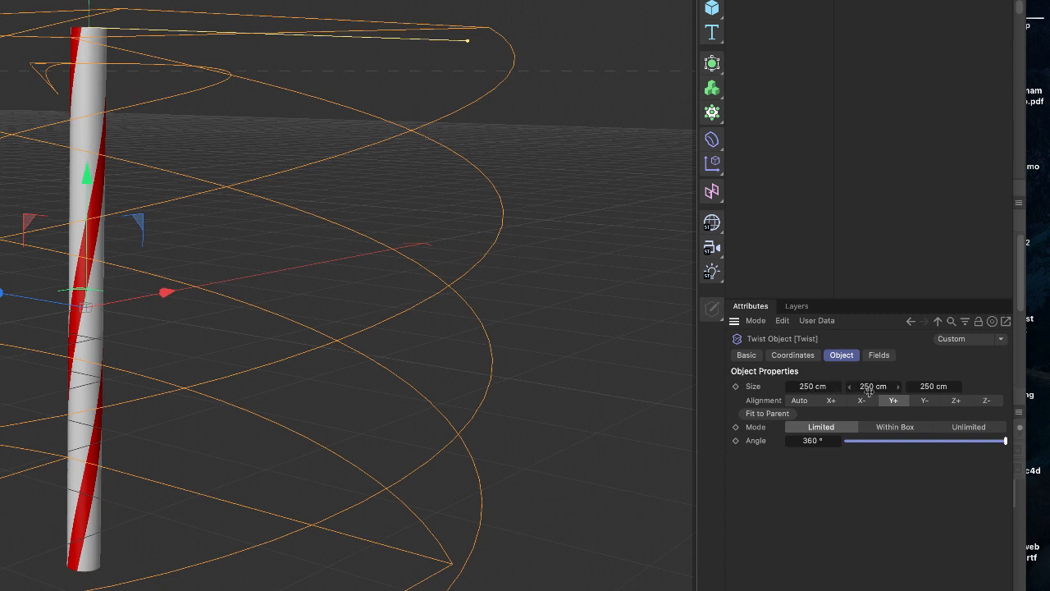
mouse_move(831, 411)
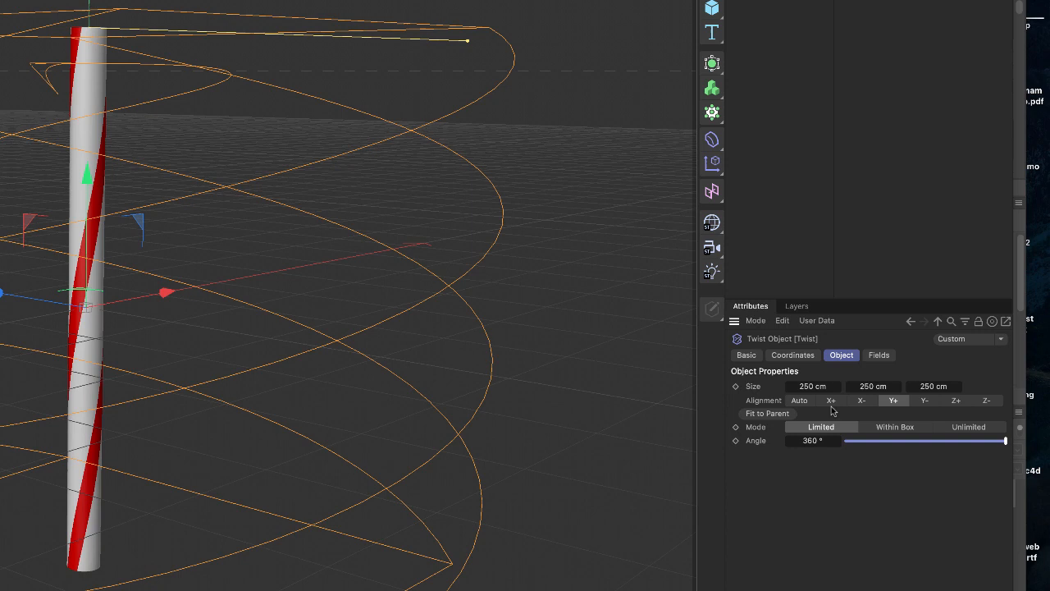
mouse_move(889, 394)
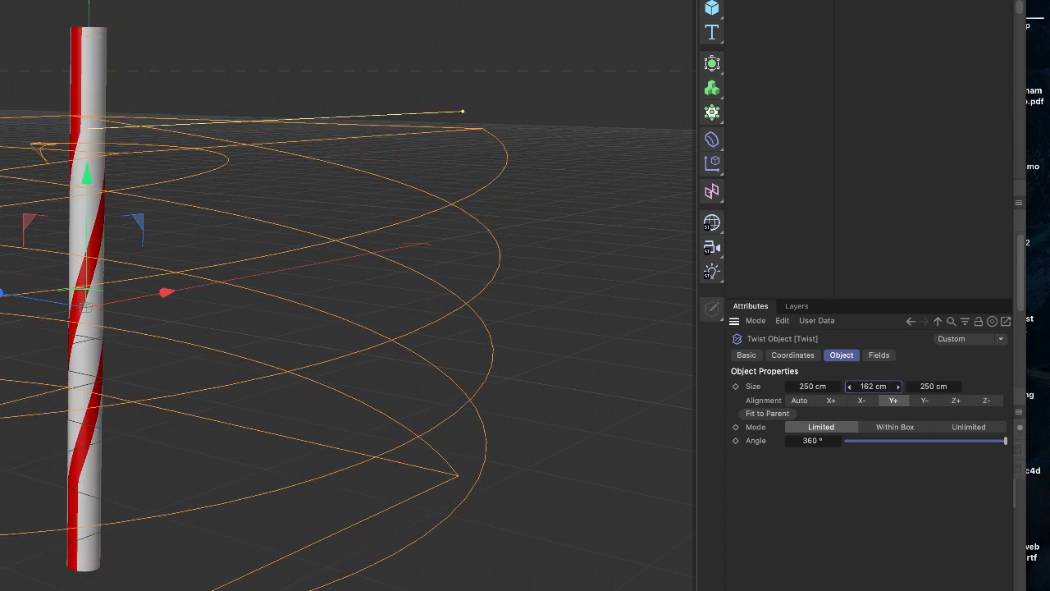
Return the Twist Size Y to 250 cm and bring up the File menu's save commands.
drag(874, 385, 820, 385)
text(250)
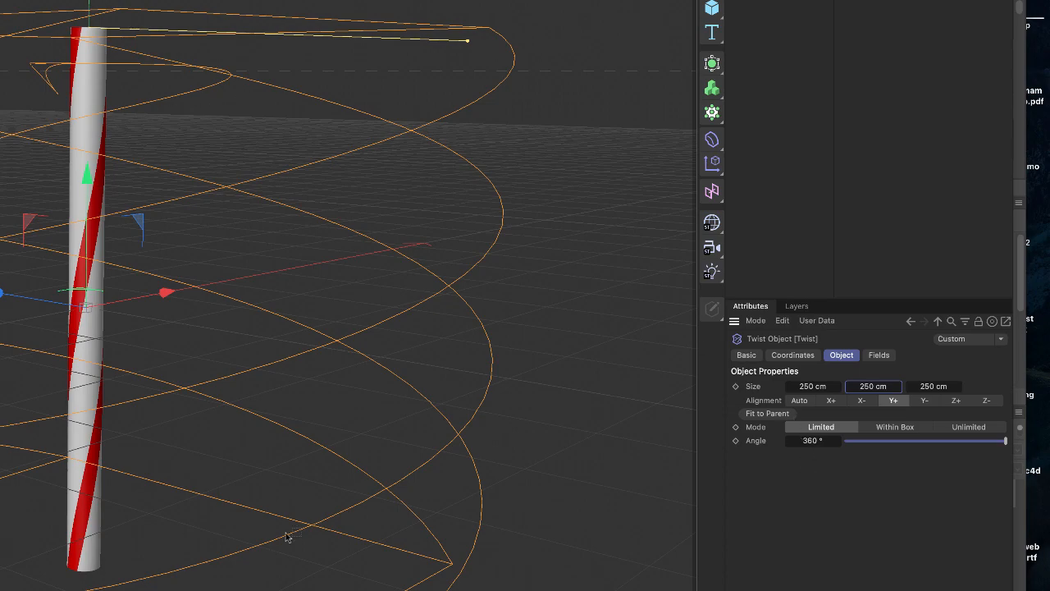
click(65, 5)
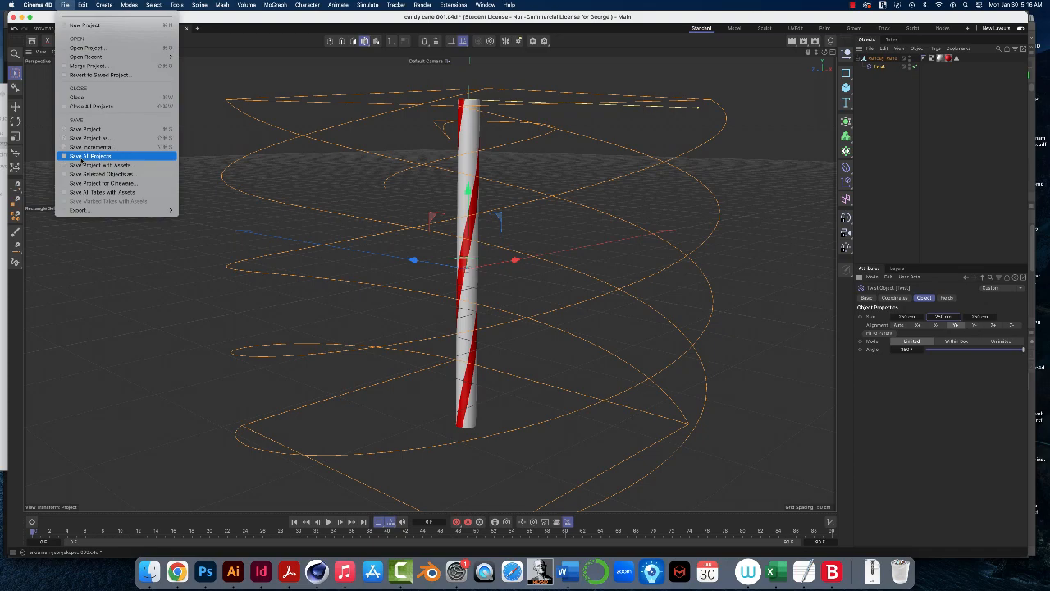